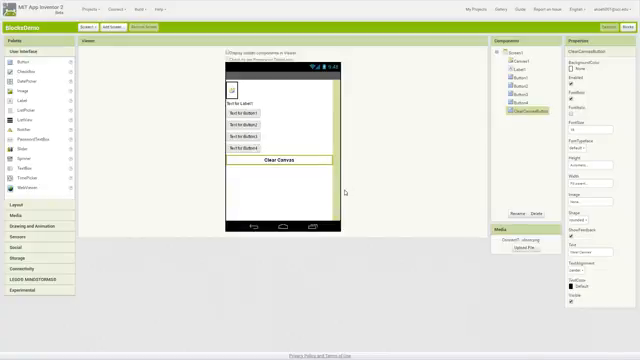
Step: Select a component under Screen1 so its settings show in the Properties panel
click(502, 58)
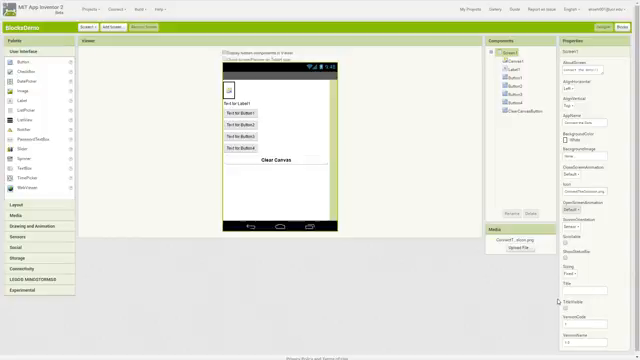
mouse_move(544, 292)
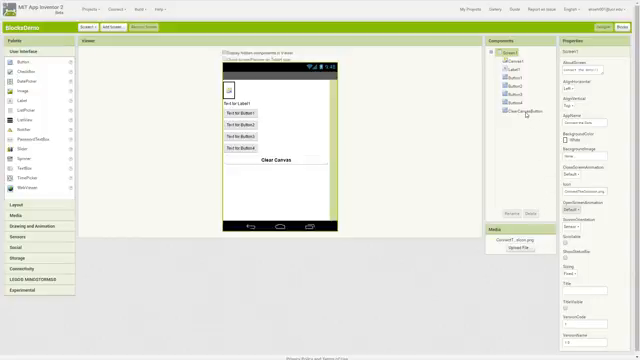
mouse_move(536, 144)
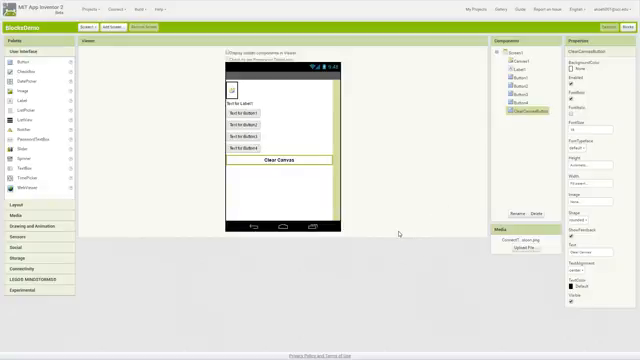
mouse_move(400, 236)
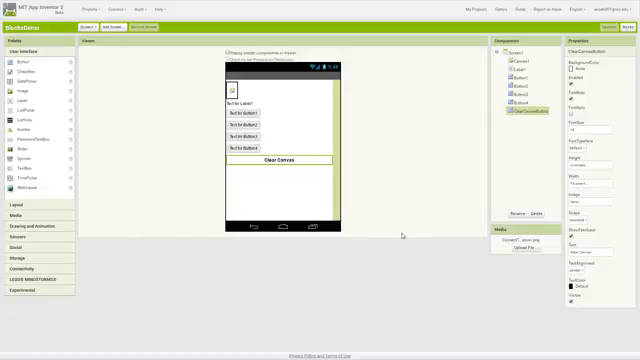